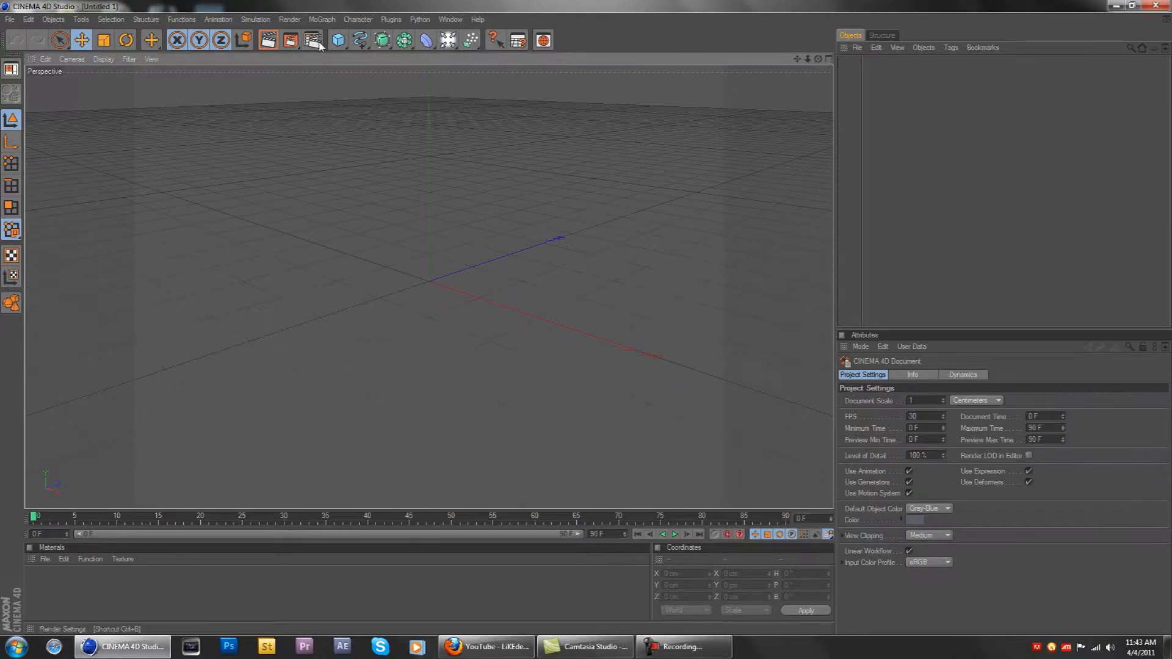
# Step: Glance at Render Settings, then add a default Sphere primitive to the scene
pyautogui.rightClick(135, 326)
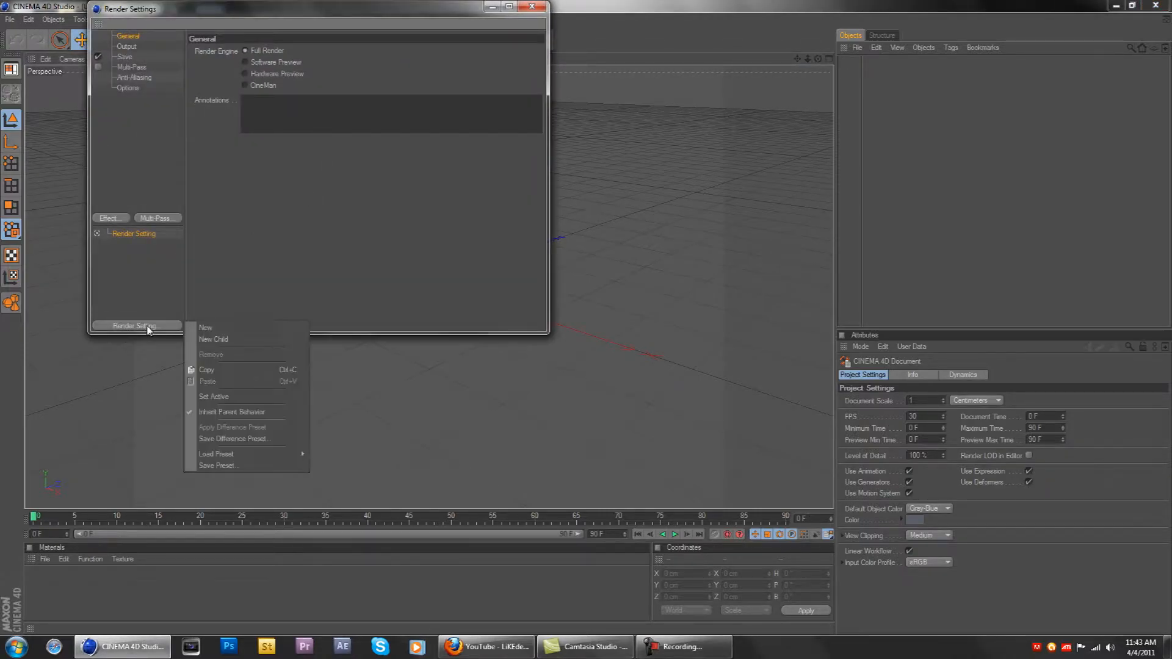
pyautogui.click(206, 327)
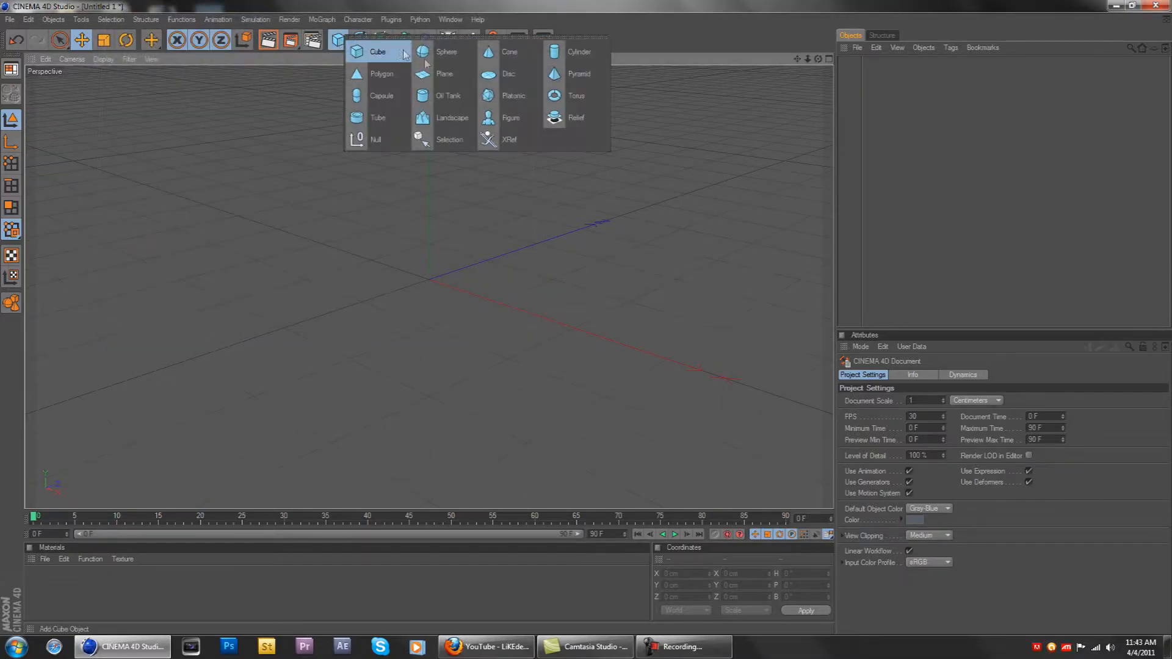
pyautogui.click(446, 51)
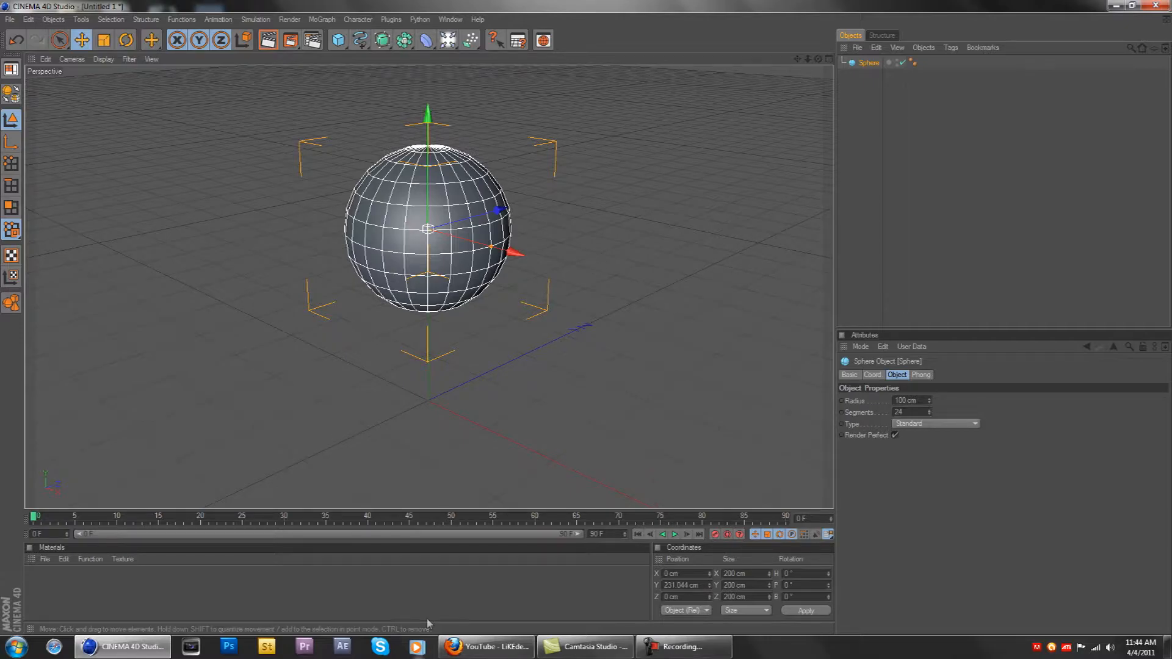
pyautogui.click(484, 647)
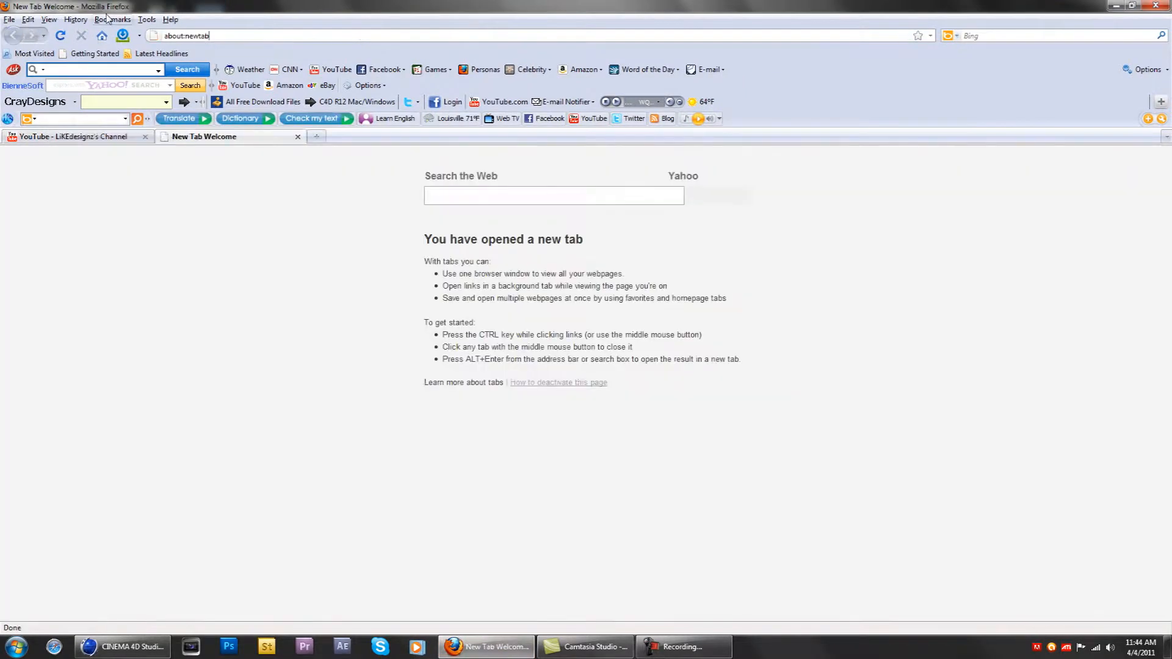
# Step: Open the Planet Mercury Texture Maps bookmark and scroll to its color and bump maps
pyautogui.click(113, 19)
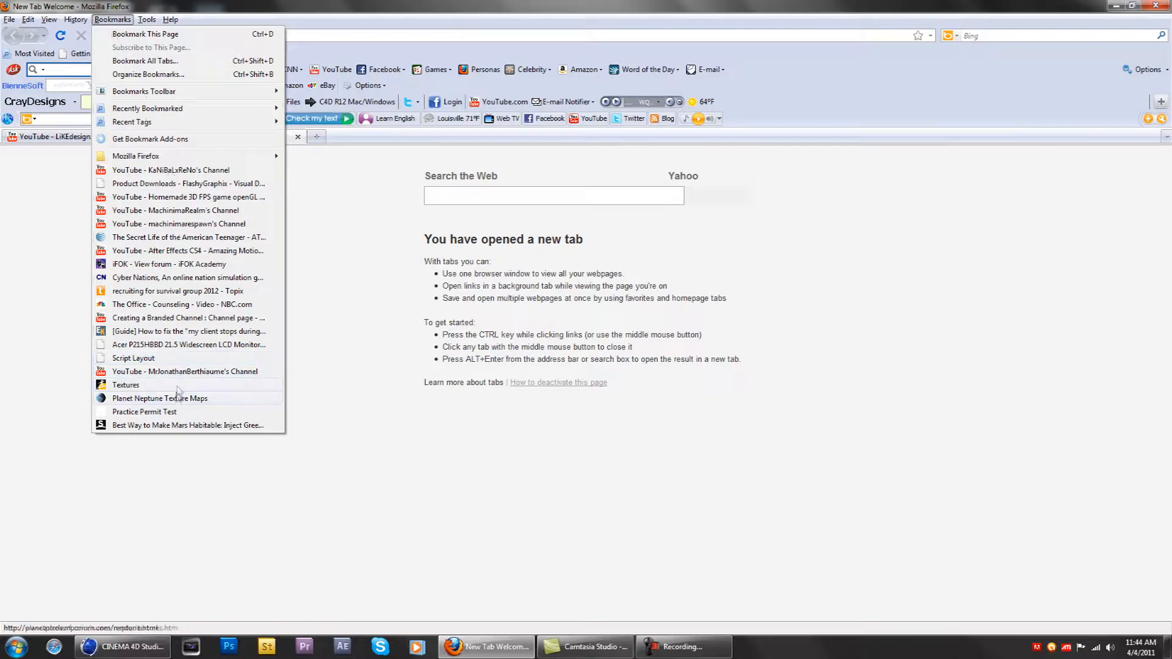
pyautogui.click(159, 398)
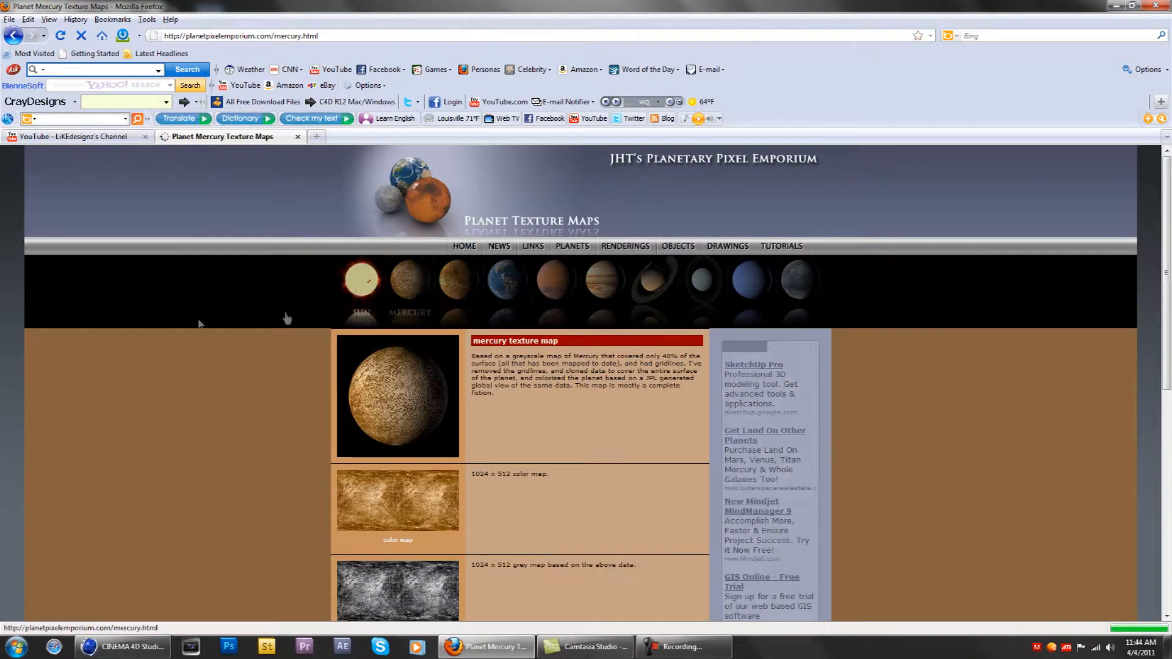
pyautogui.scroll(-3)
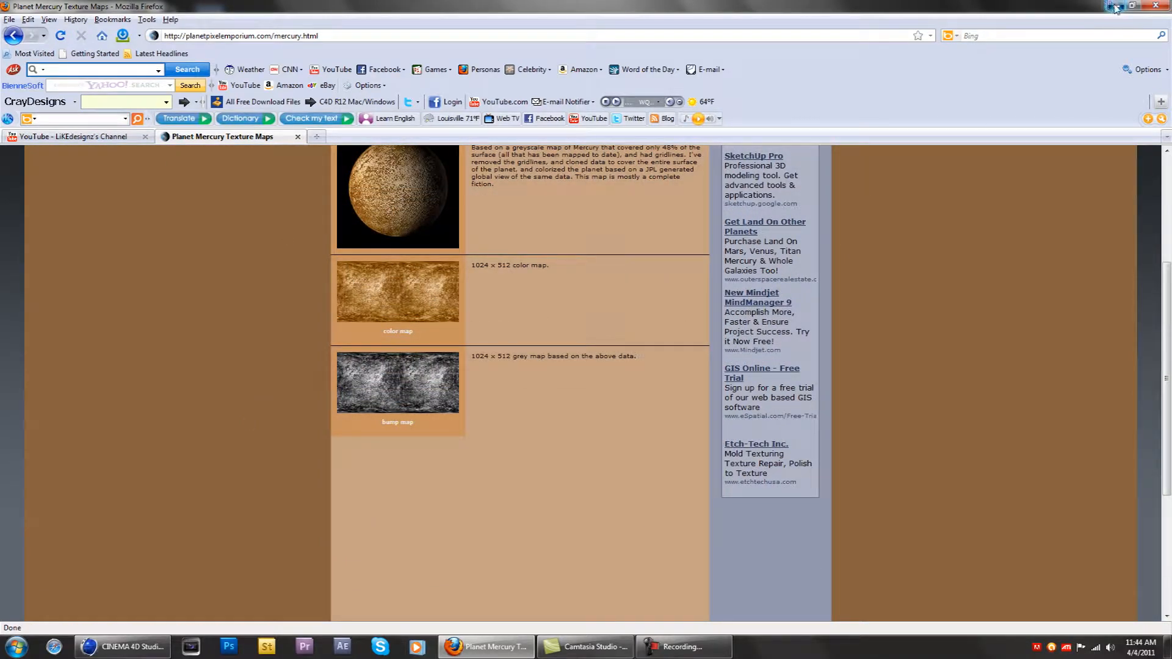
pyautogui.click(120, 647)
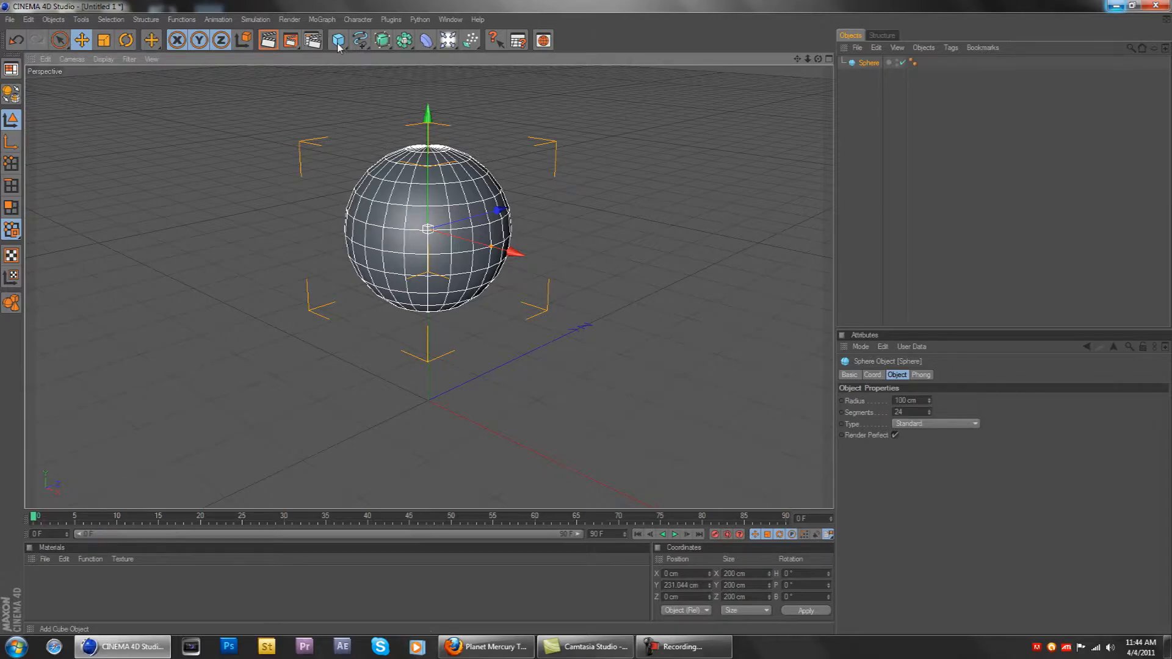
pyautogui.moveTo(44, 564)
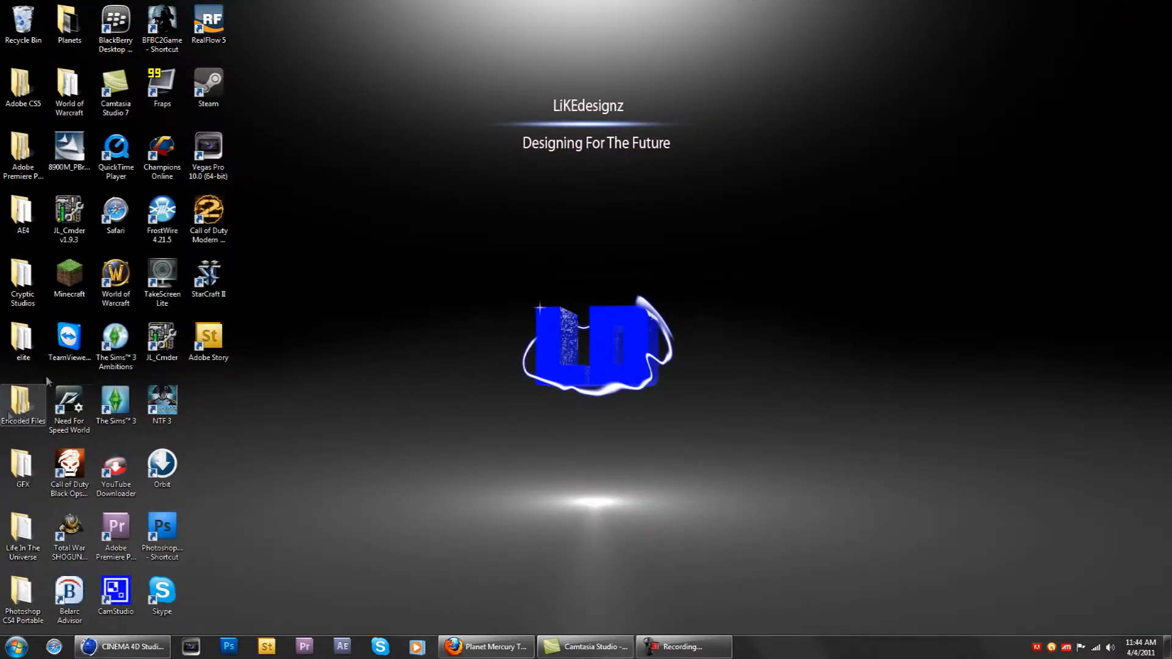
# Step: Open the Planets folder and drag the mercurymap image into the Material Manager as a new material
pyautogui.doubleClick(23, 463)
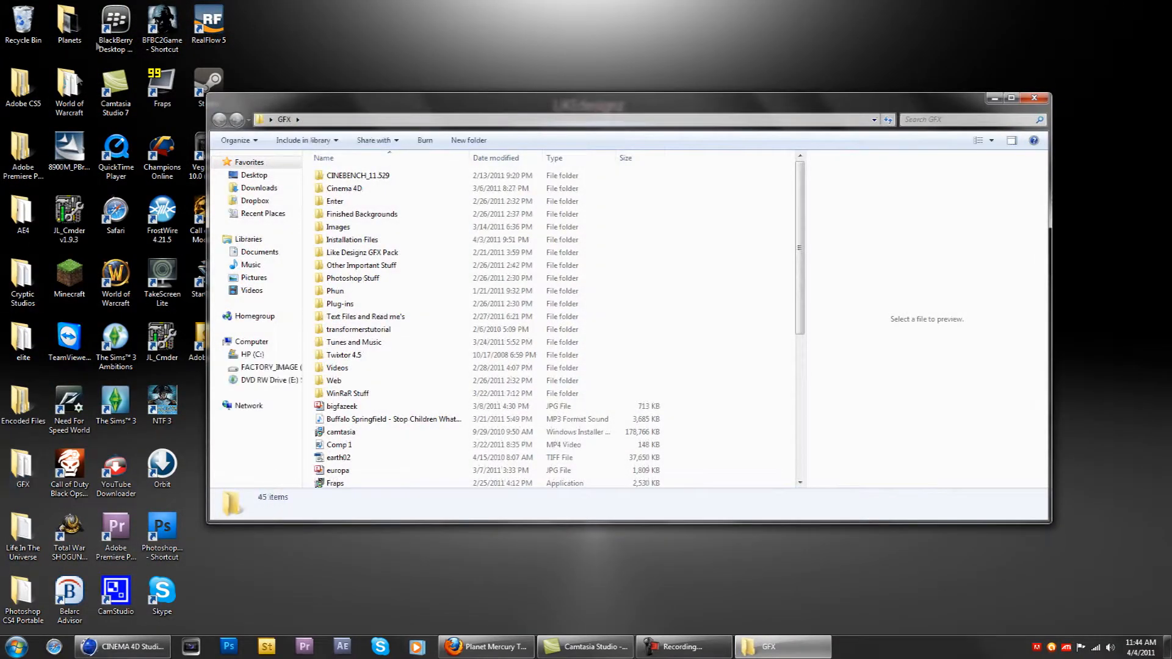
pyautogui.click(1035, 97)
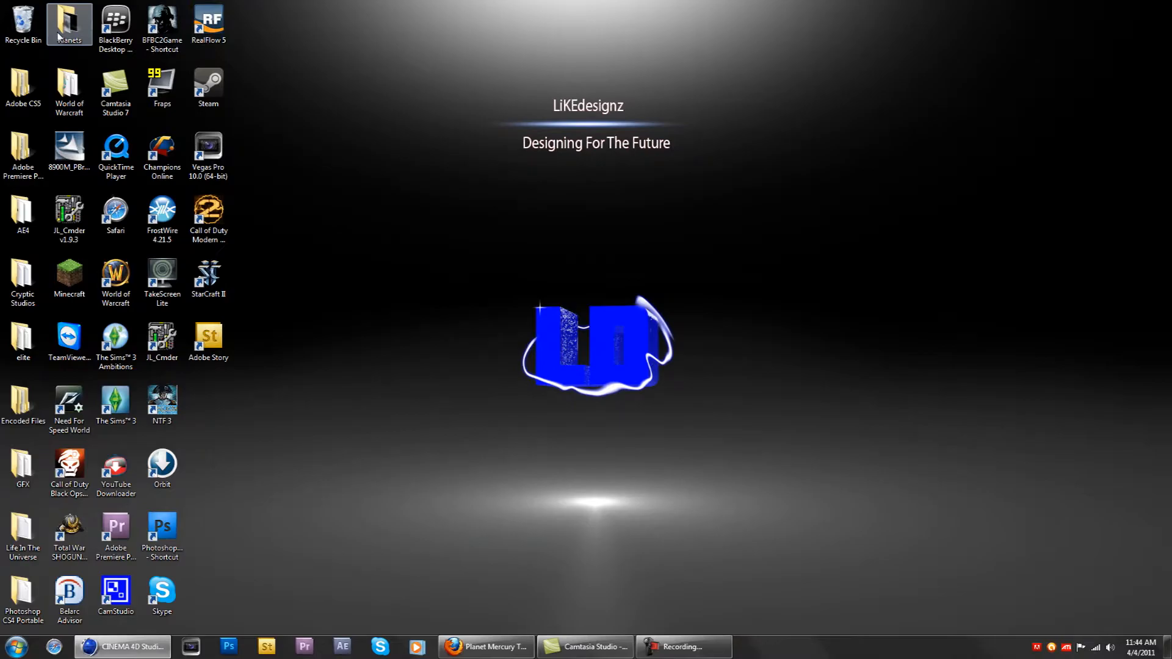
pyautogui.doubleClick(69, 22)
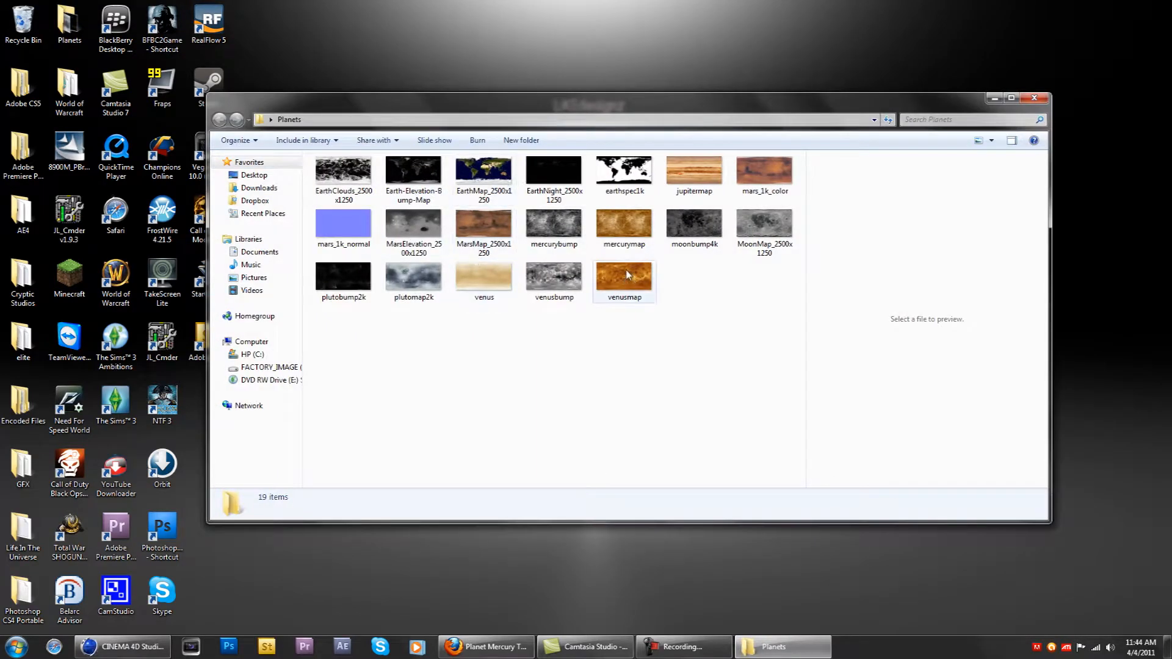
pyautogui.click(623, 227)
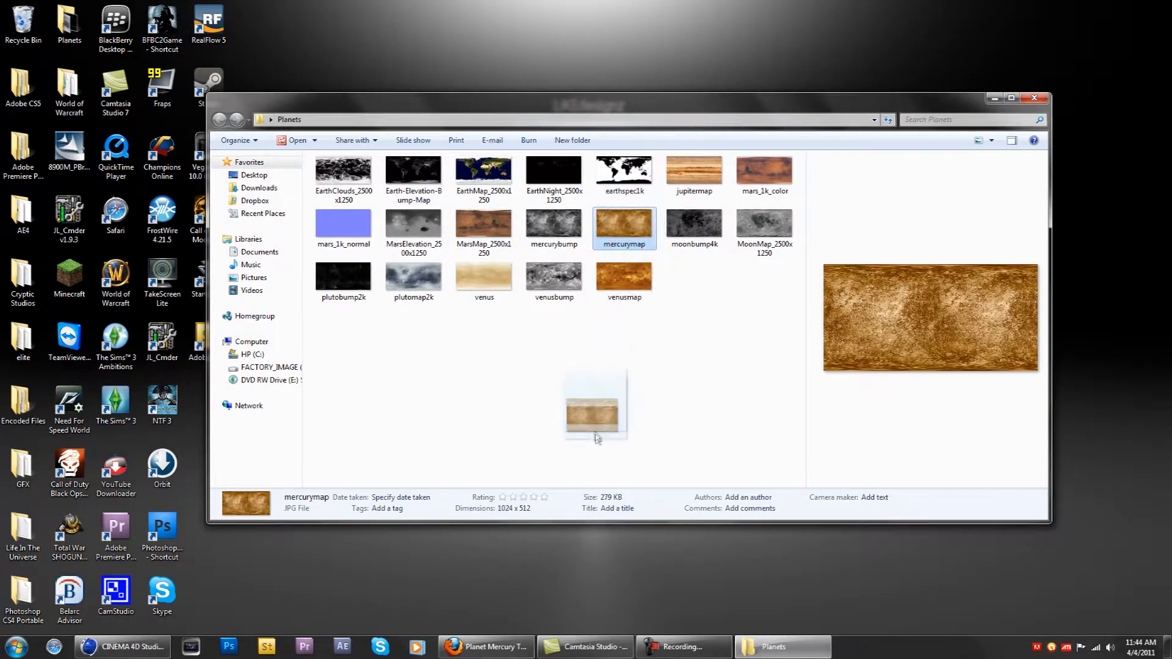
pyautogui.click(124, 647)
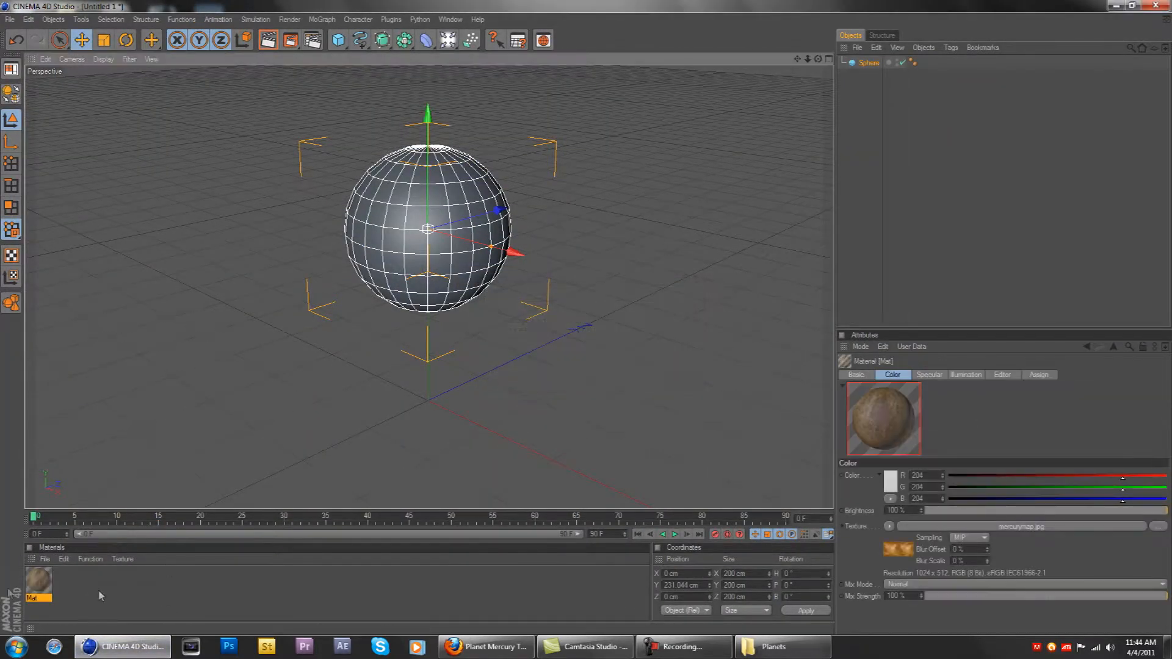
# Step: Apply the Mercury material to the sphere, enable its Bump channel, and choose Load Image
pyautogui.click(869, 62)
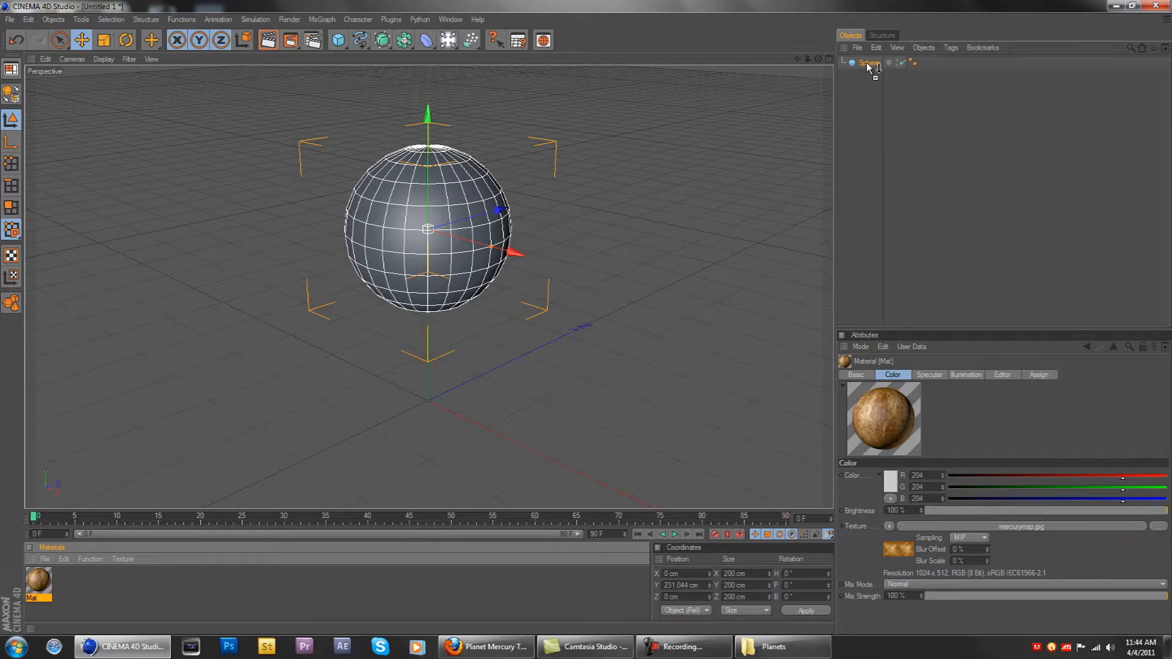
pyautogui.doubleClick(38, 586)
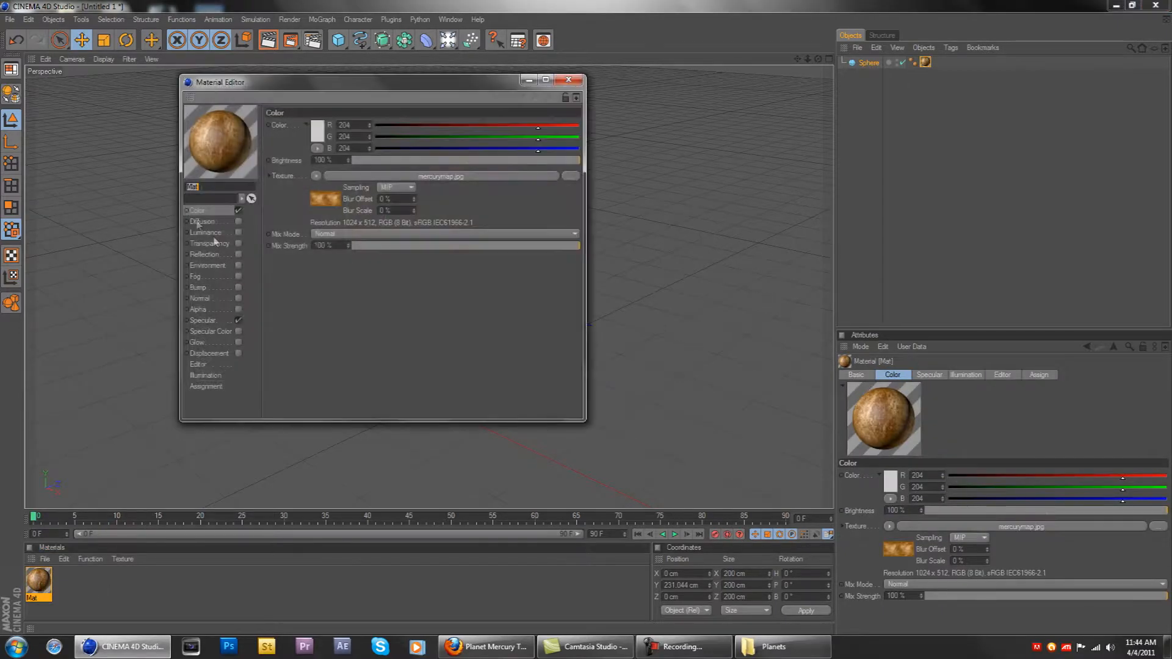
pyautogui.click(238, 320)
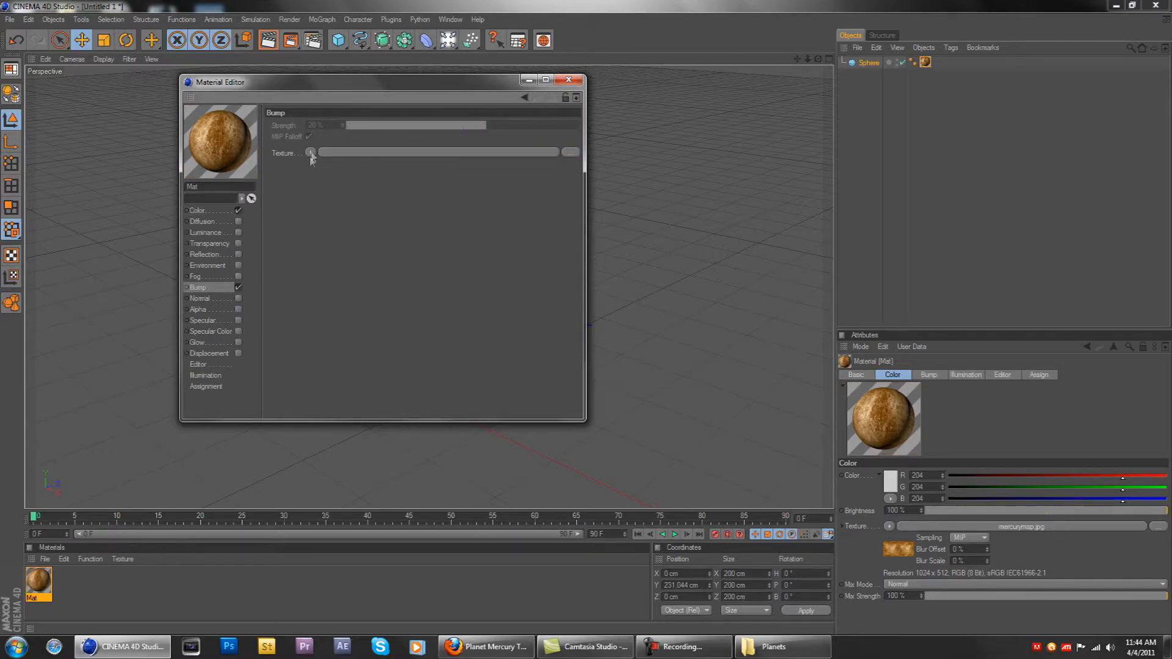
pyautogui.click(310, 152)
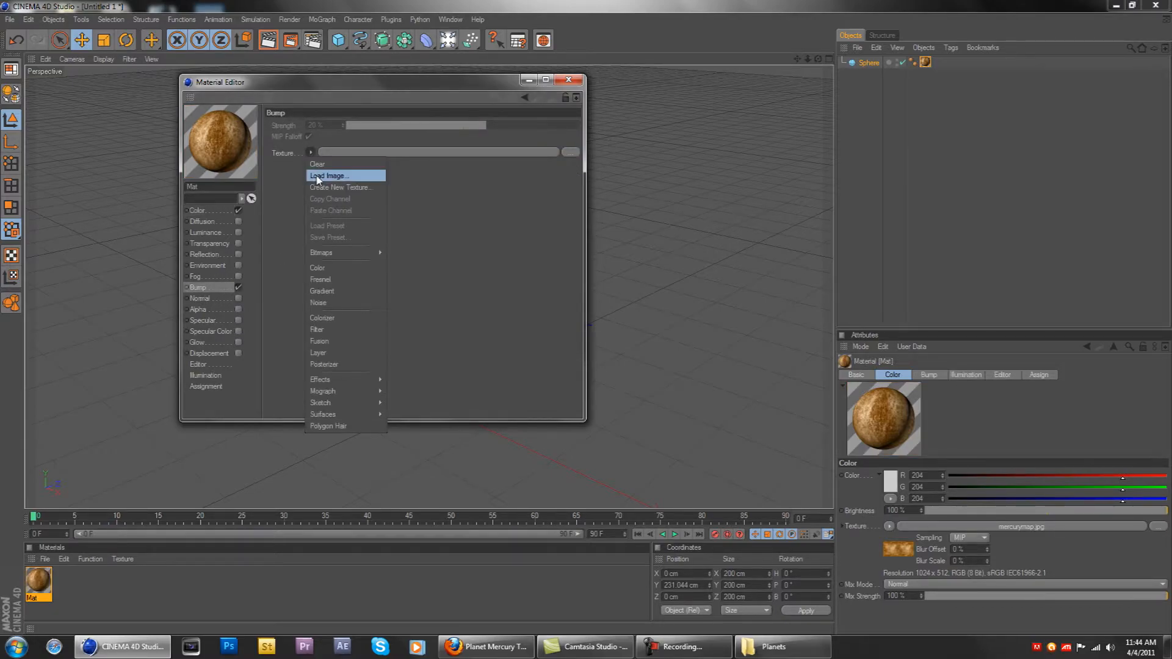
pyautogui.click(327, 176)
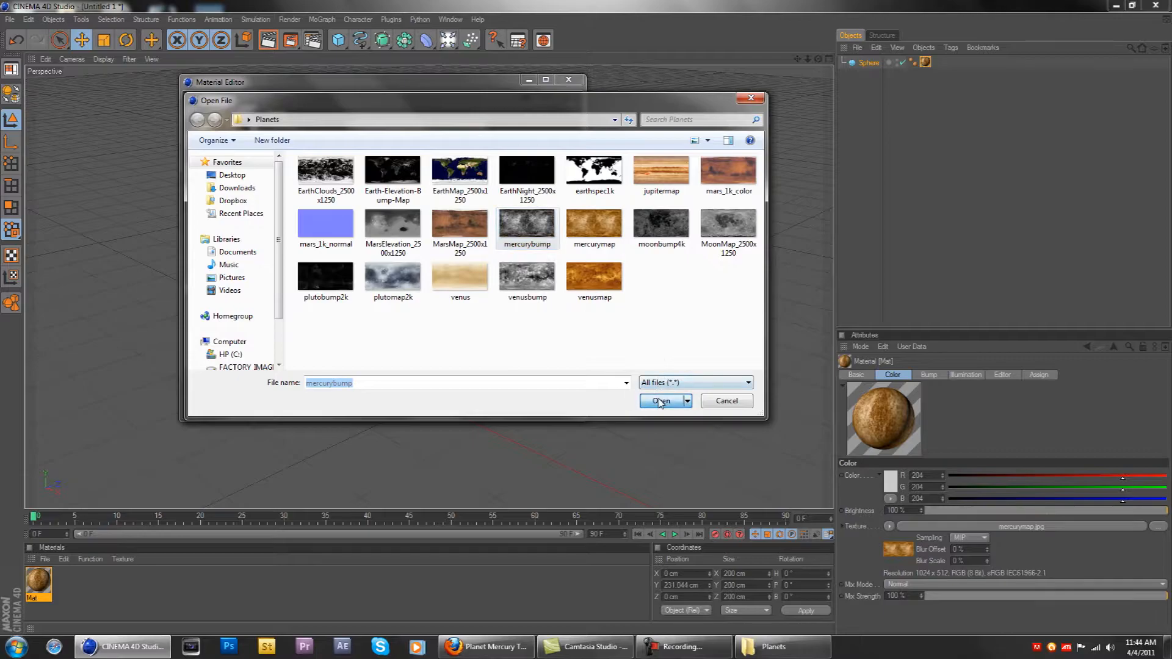
# Step: Load mercurybump as the bump texture at 17% strength and close the Material Editor
pyautogui.click(660, 401)
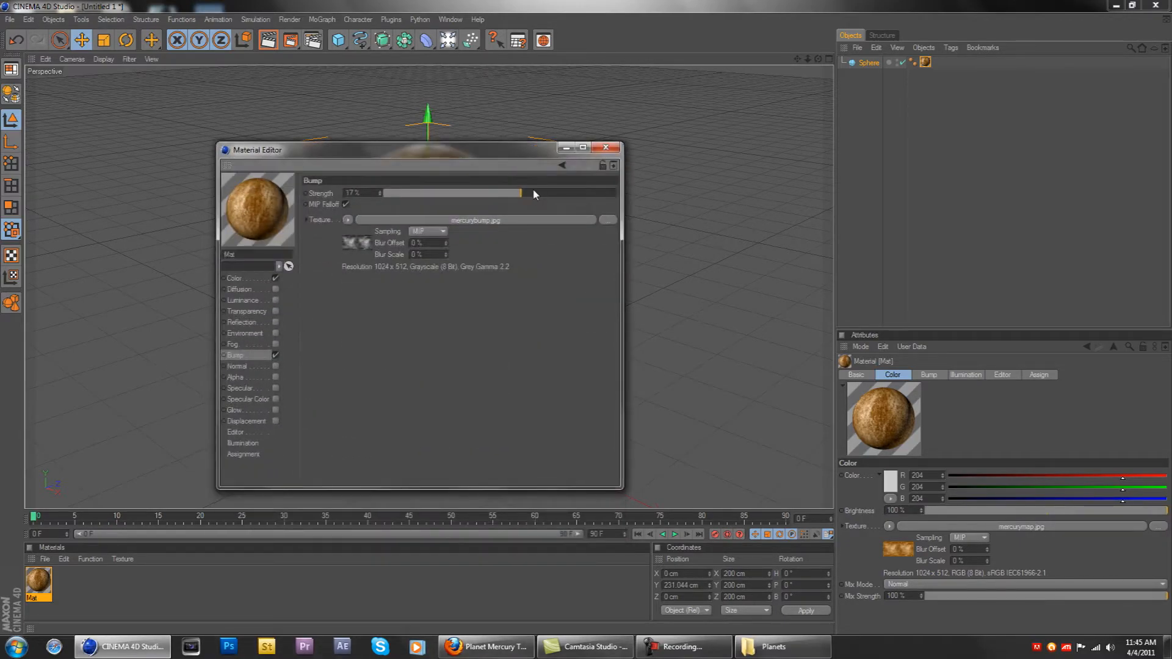
pyautogui.click(605, 147)
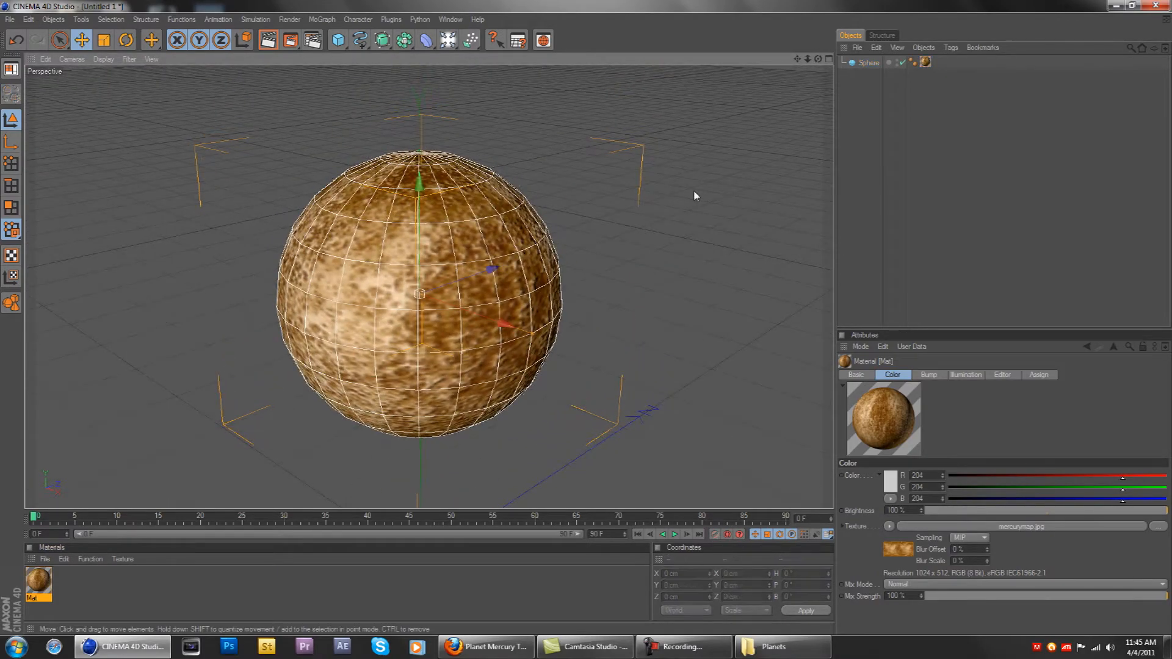
# Step: Zoom out and add a light, placing it high above and away from the sphere
pyautogui.click(267, 39)
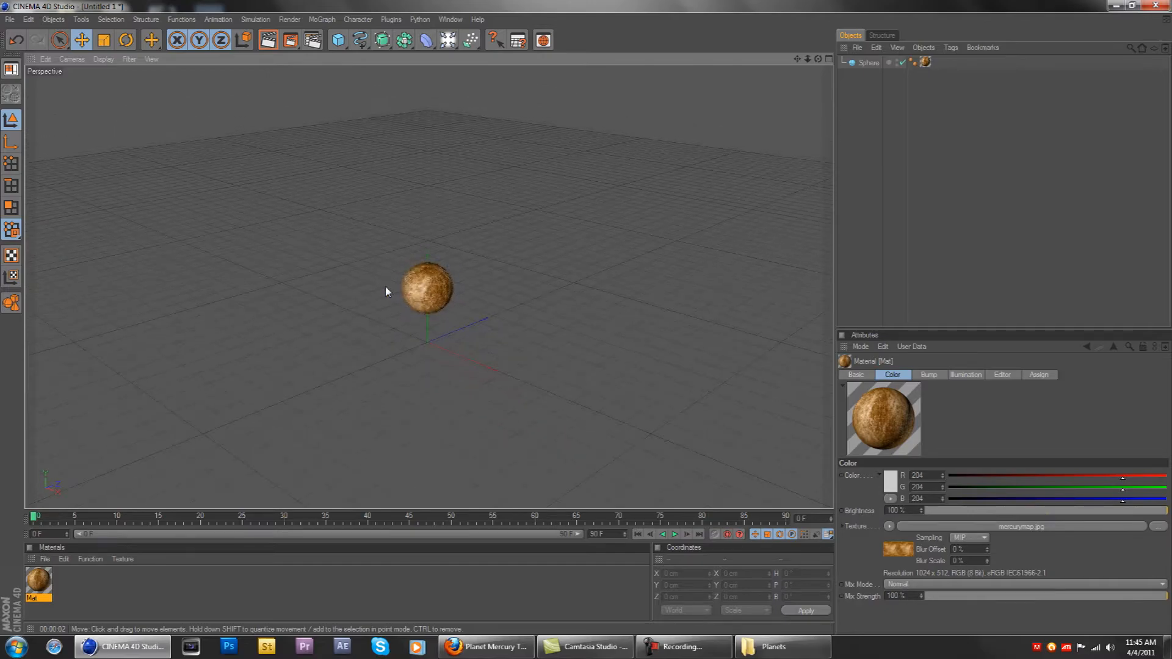
pyautogui.click(799, 59)
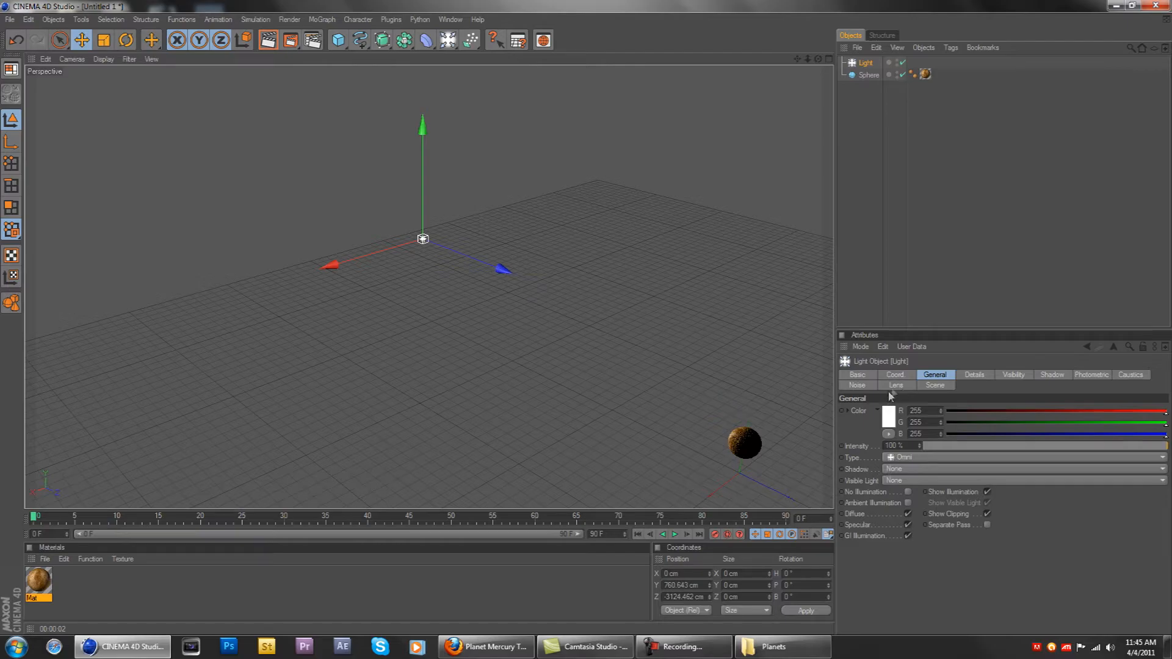
# Step: Set the light's lens Glow to Sun 1, which gives Star 3 reflexes
pyautogui.click(896, 385)
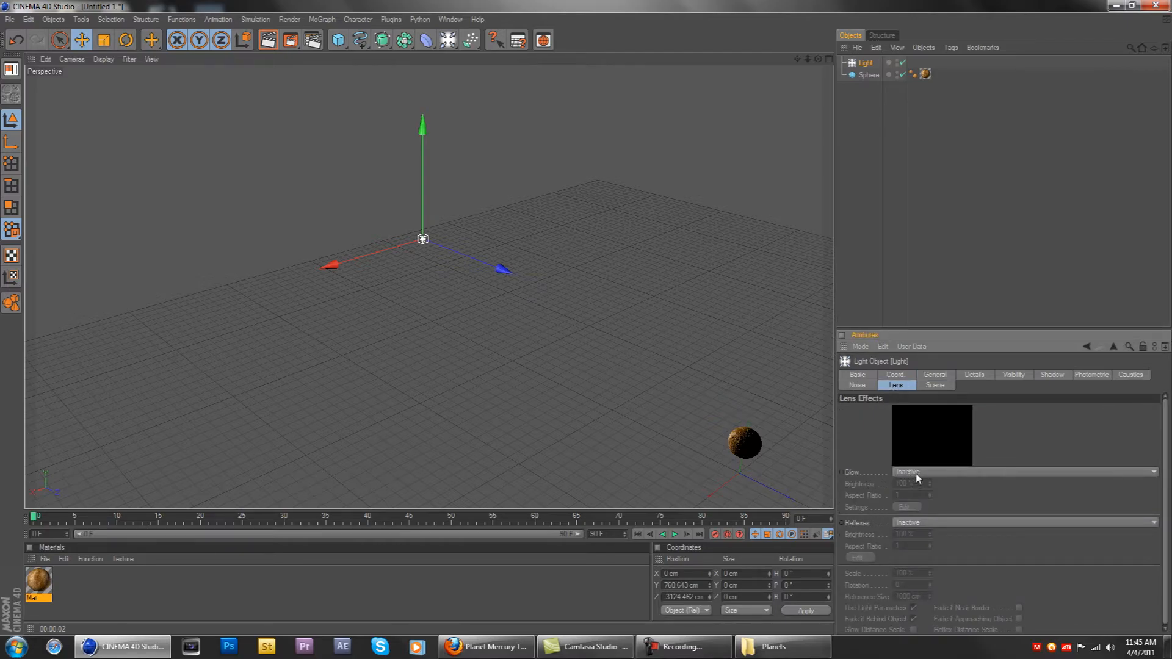
pyautogui.click(1024, 472)
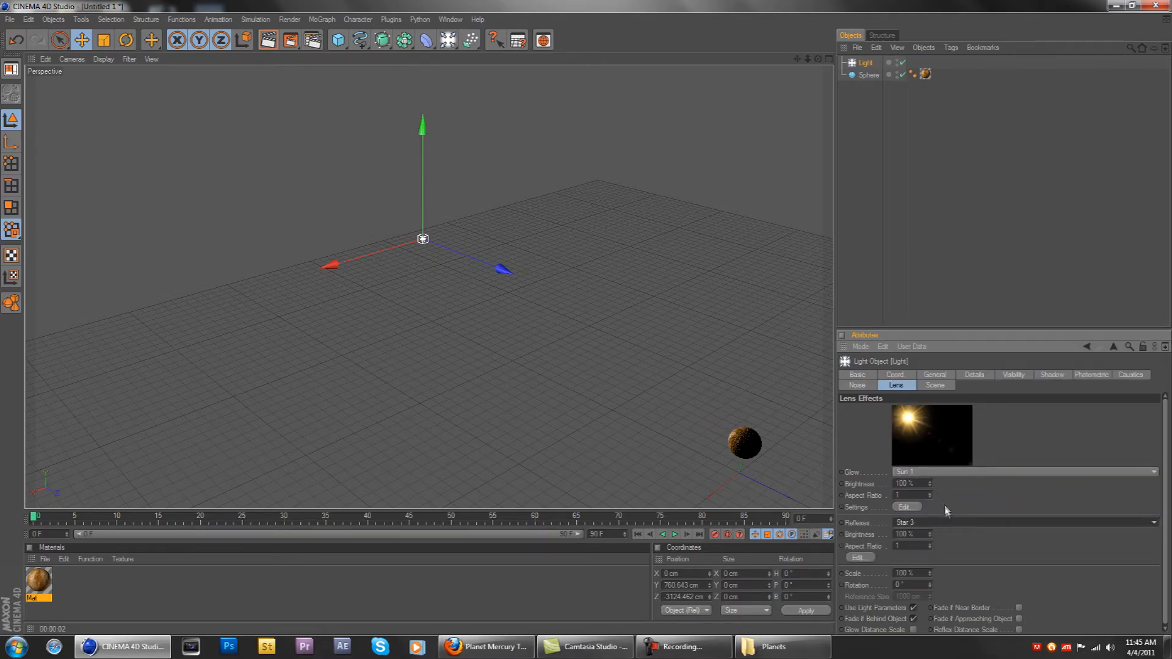
pyautogui.moveTo(267, 39)
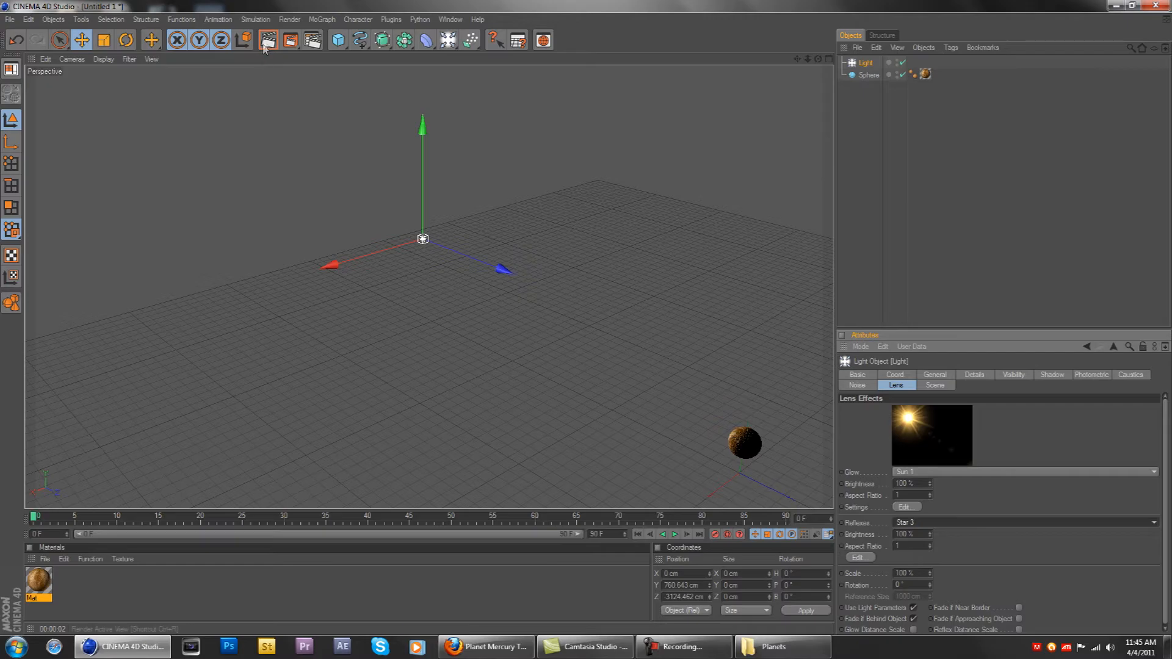
# Step: Render the active view, select the Light object, and render again to show the sun flare
pyautogui.click(267, 40)
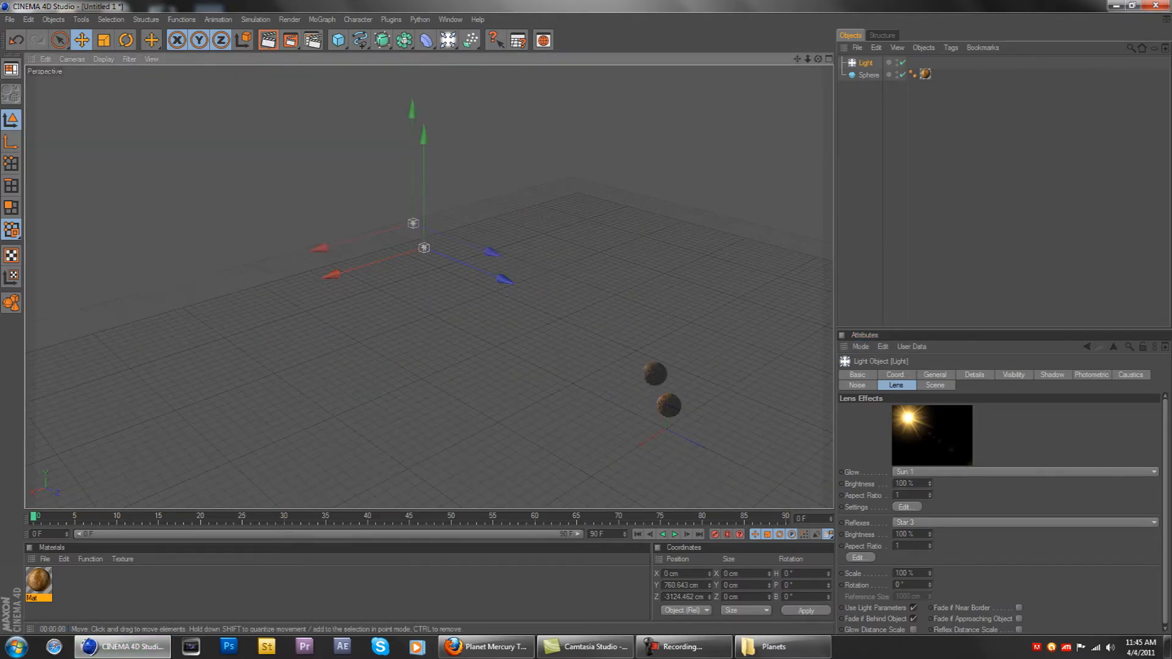
pyautogui.click(267, 40)
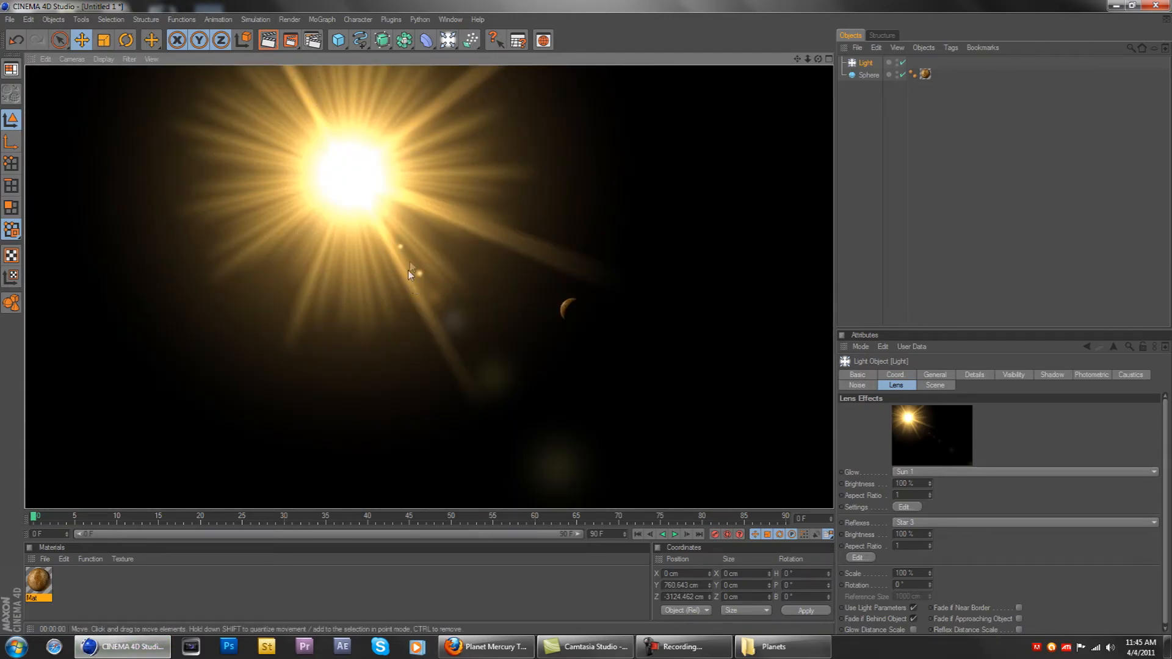
pyautogui.moveTo(466, 346)
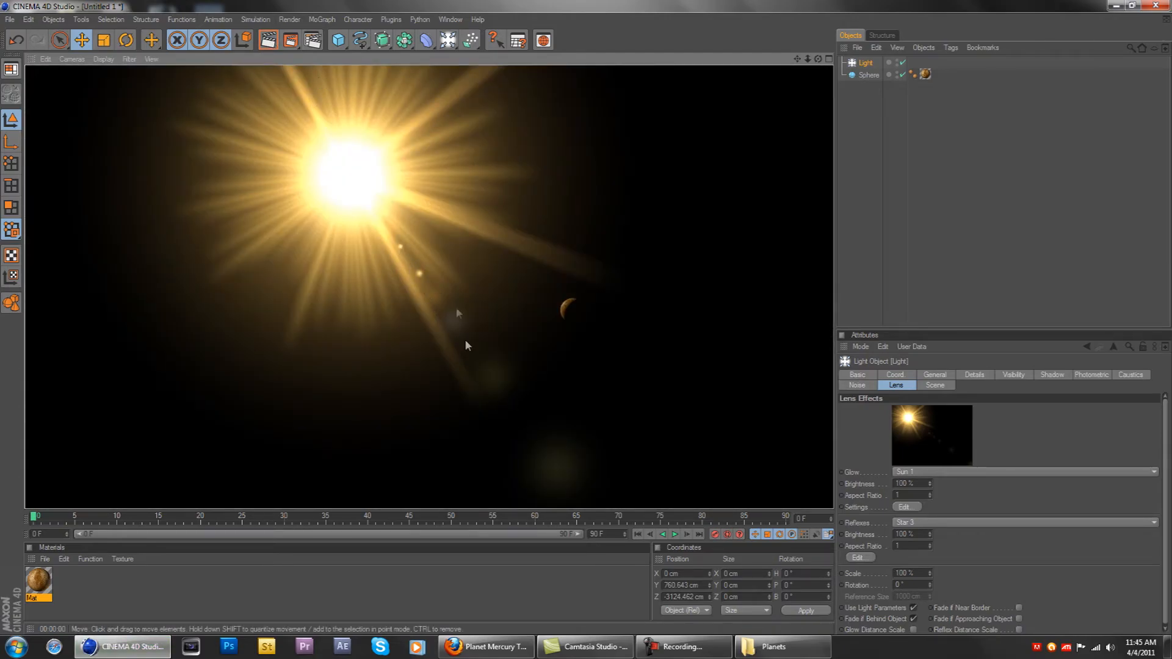
pyautogui.moveTo(573, 315)
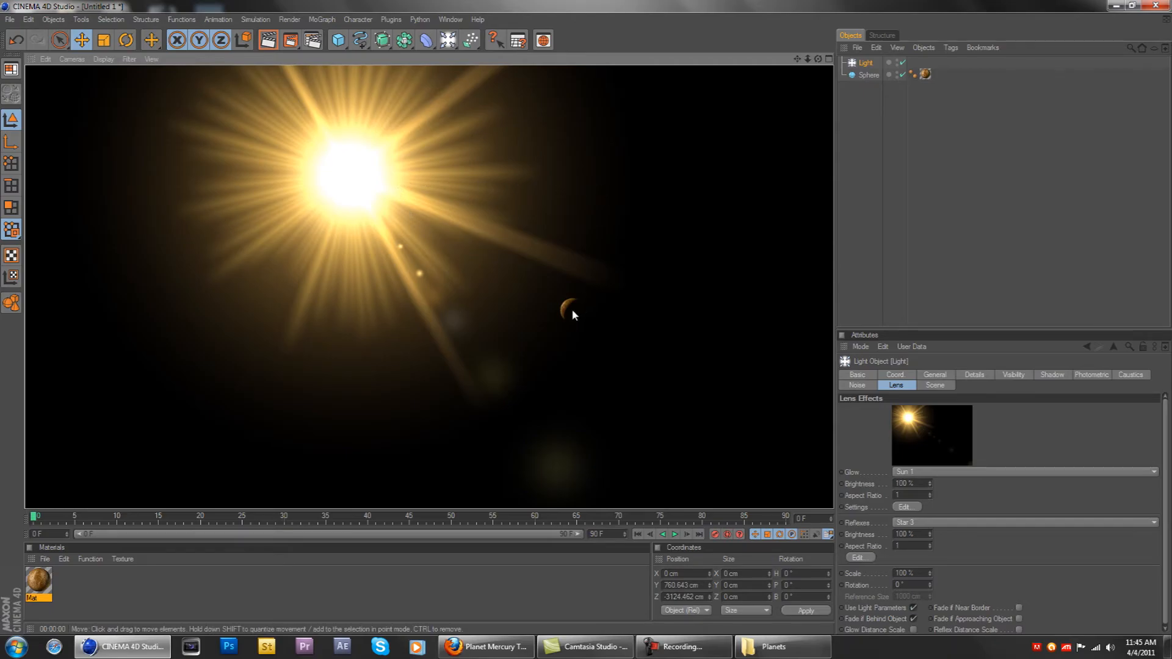
pyautogui.moveTo(602, 198)
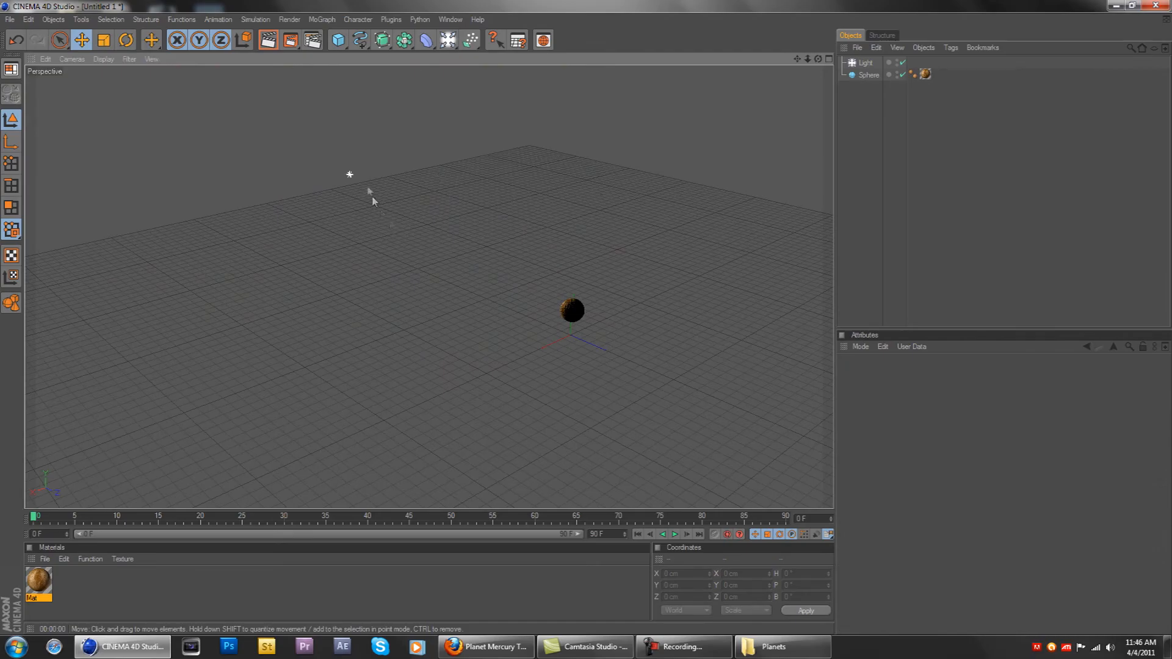
pyautogui.moveTo(353, 179)
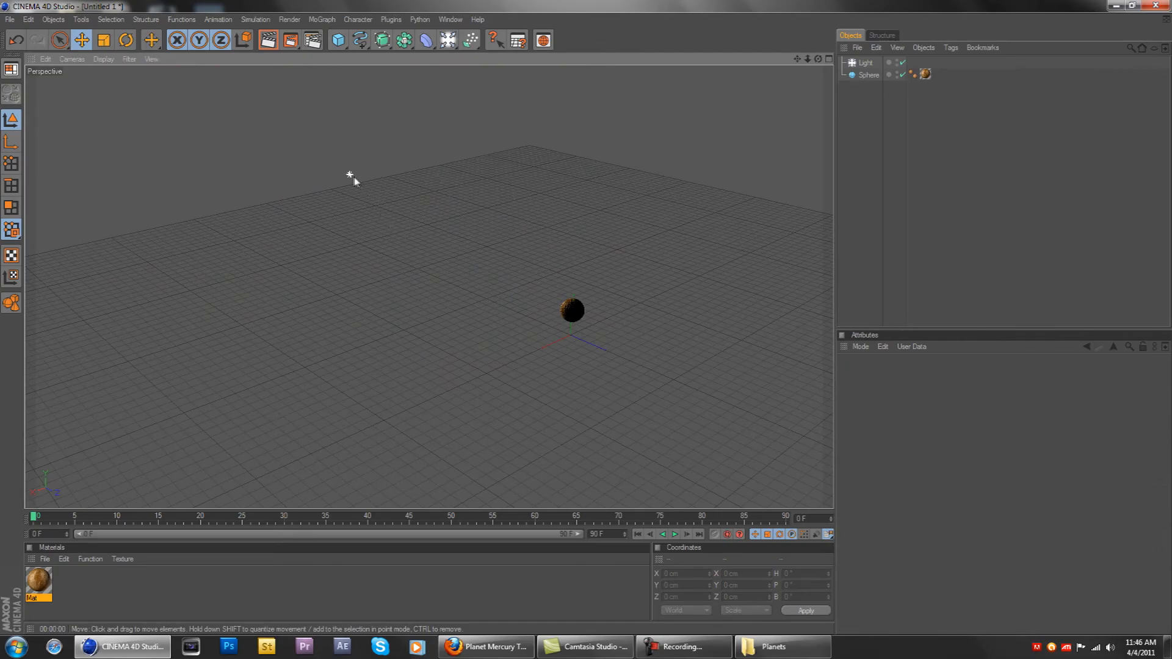
pyautogui.click(867, 63)
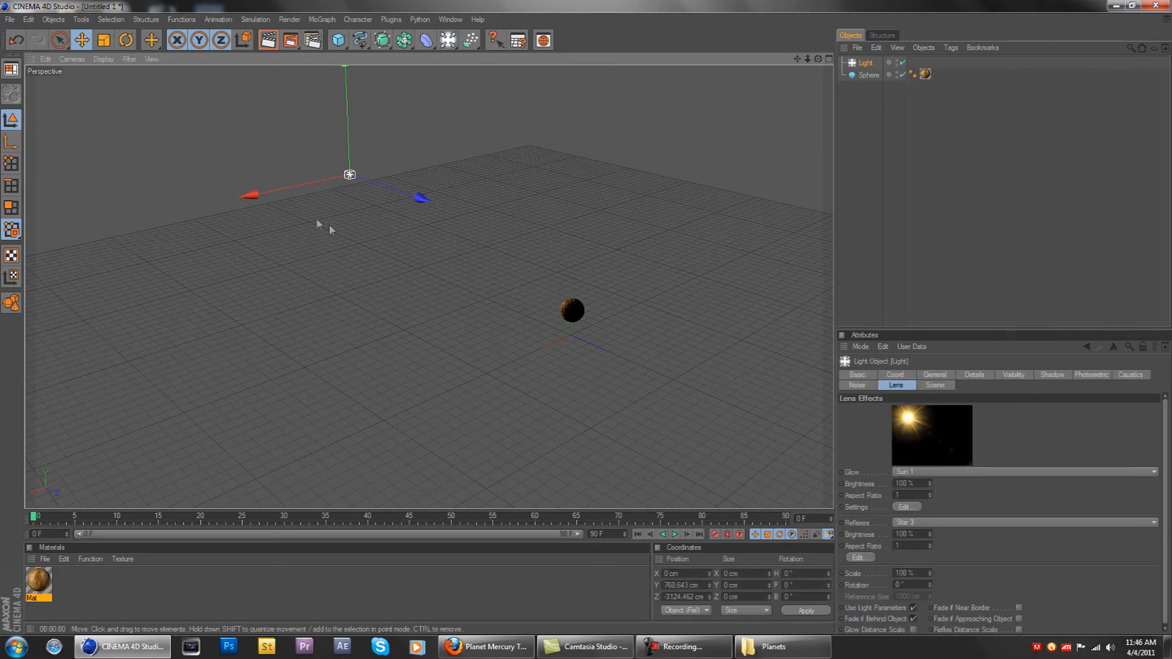
pyautogui.click(267, 40)
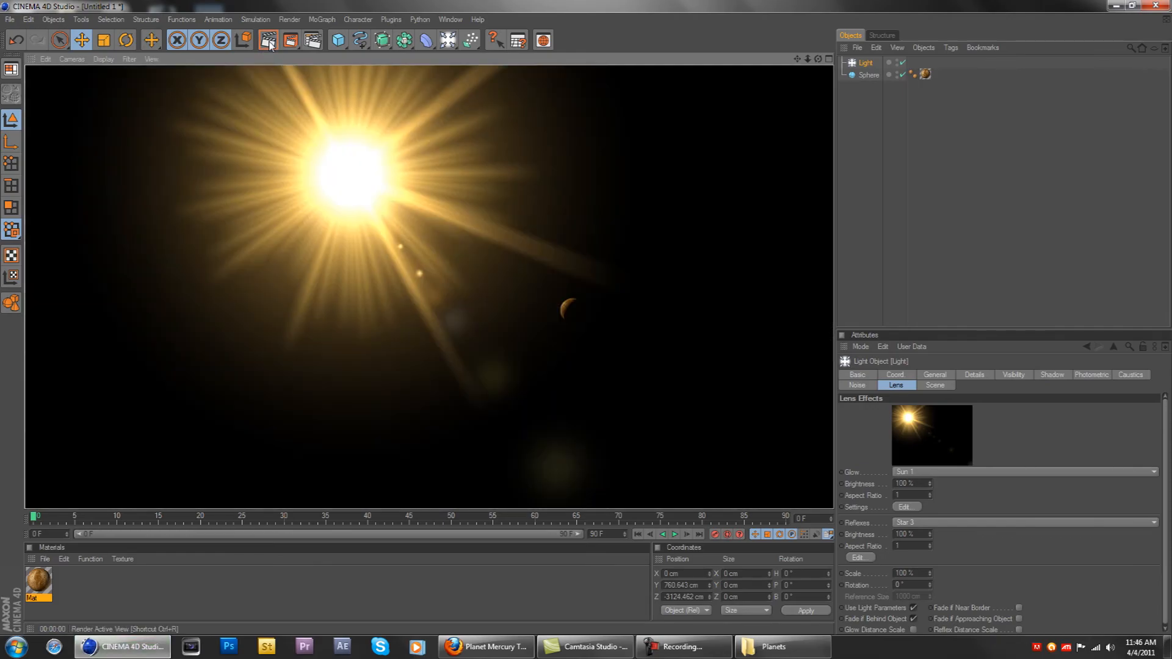